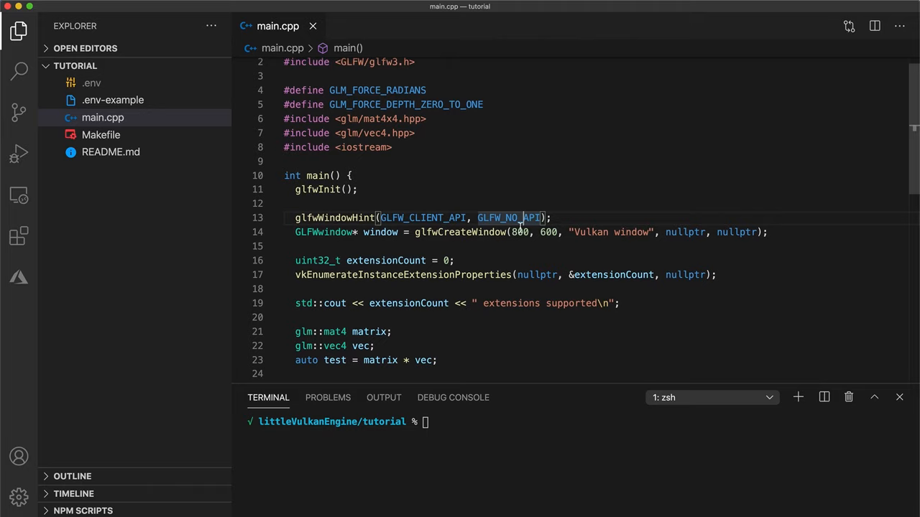
# Step: Run make in the terminal to build the project into a.out
pyautogui.write('mak')
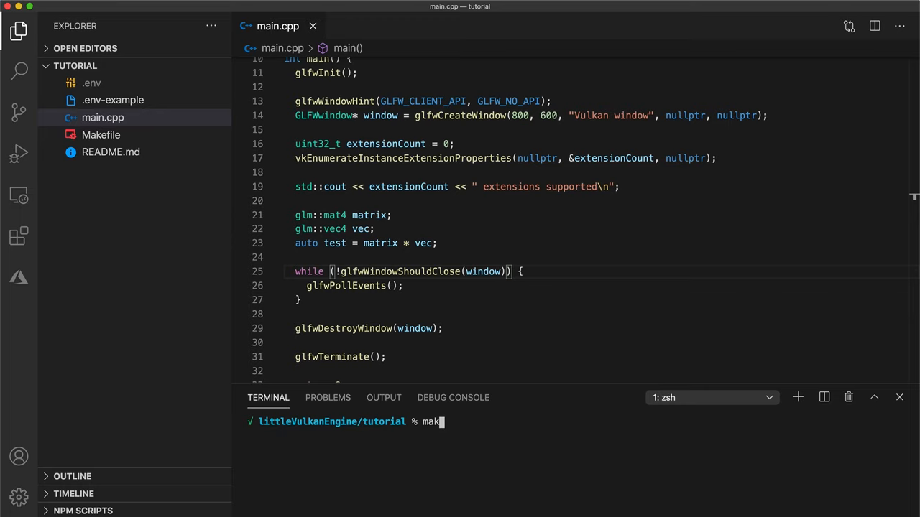
pyautogui.press('Return')
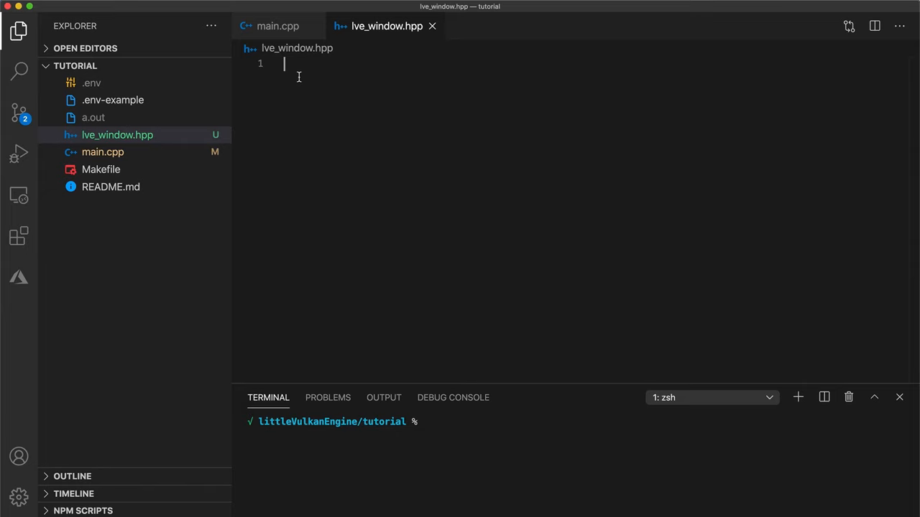
# Step: Write #pragma once and an LveWindow class holding a private GLFWwindow *window
pyautogui.write('#pragma once')
pyautogui.write('namespace lve {')
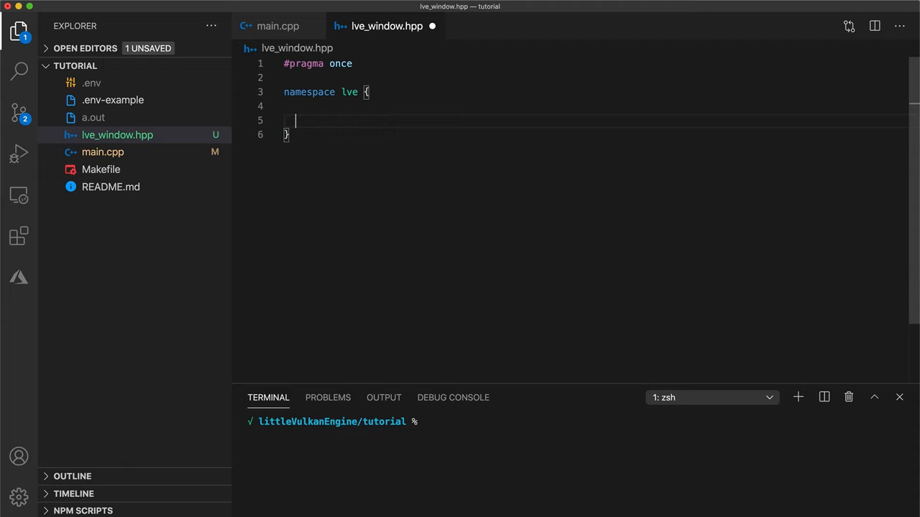
pyautogui.write('class LveWindow {};')
pyautogui.write('G')
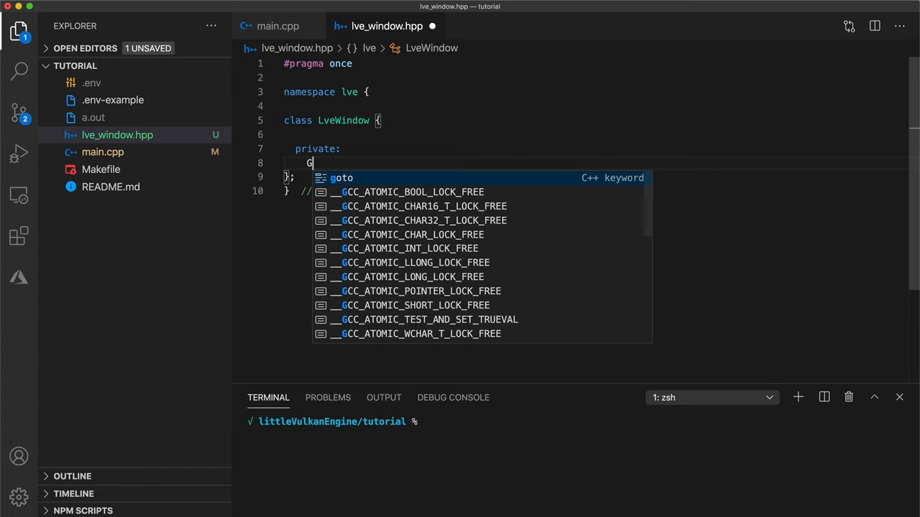
pyautogui.write('LFWwindow *window;')
pyautogui.write('#include <')
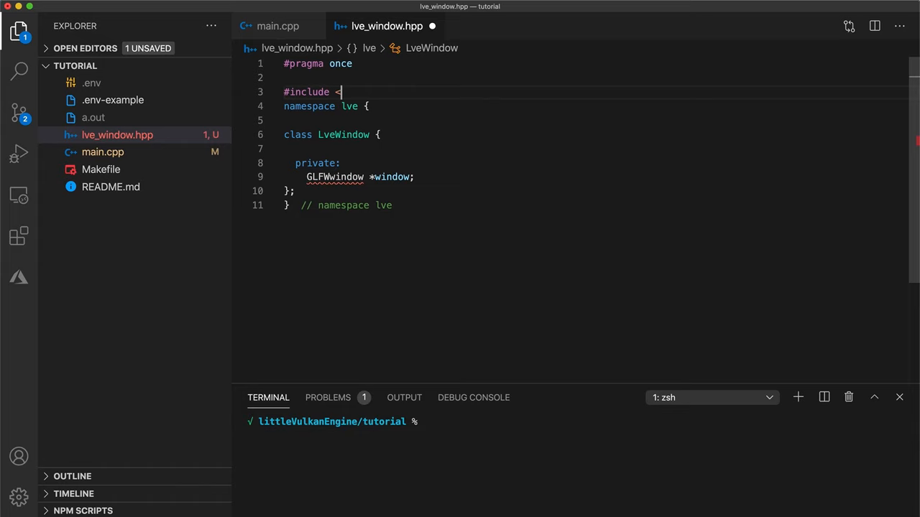
# Step: Add #define GLFW_INCLUDE_VULKAN and the <GLFW/glfw3.h> include
pyautogui.write('GLFW/glfw3.h>')
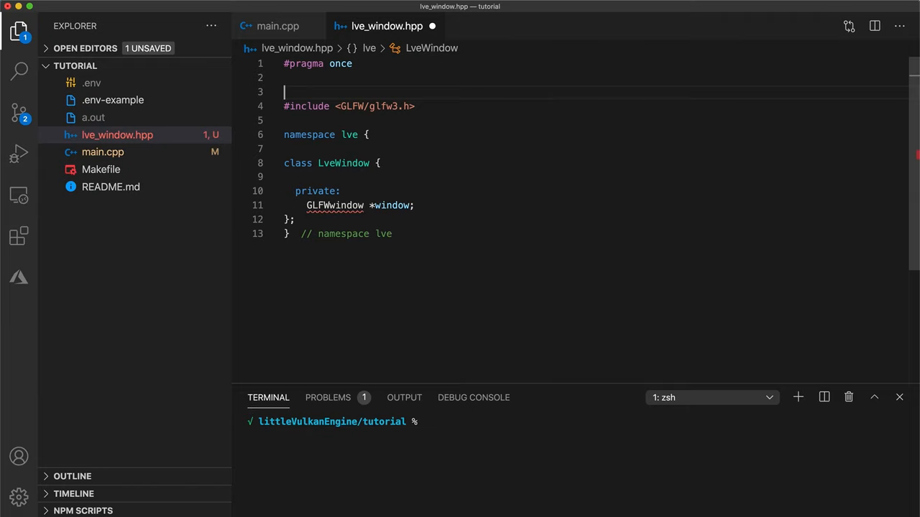
pyautogui.write('#define GL')
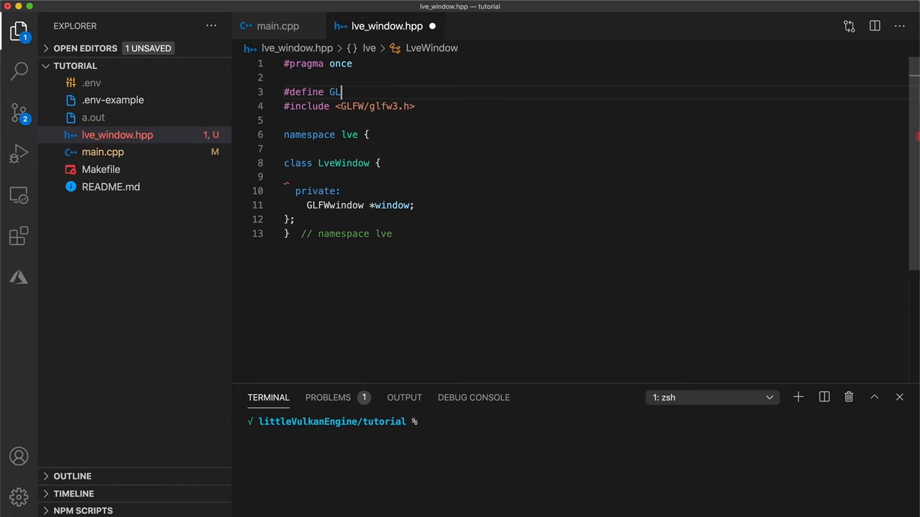
pyautogui.write('FW_INCLUDE_VULKAN')
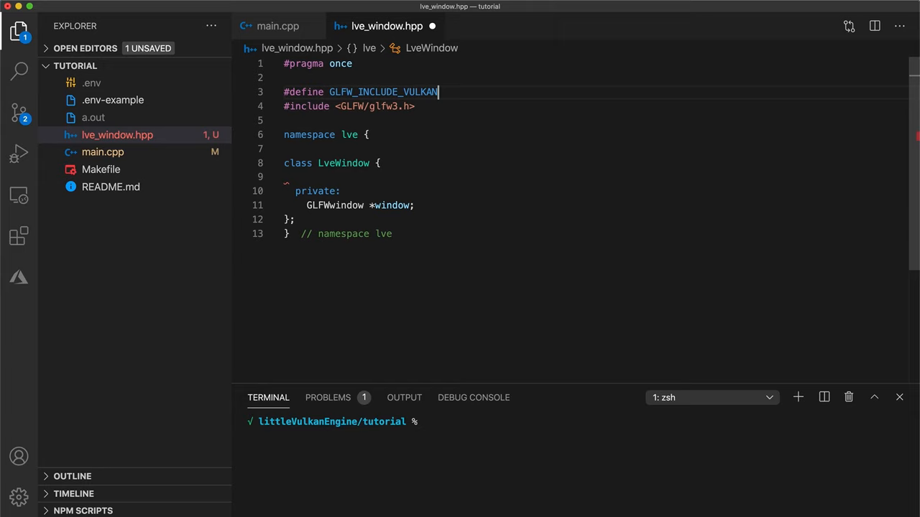
# Step: Declare initWindow(), a public LveWindow(int w, int h, std::string name) constructor and ~LveWindow()
pyautogui.write('void initWindow();')
pyautogui.write('#include <string>')
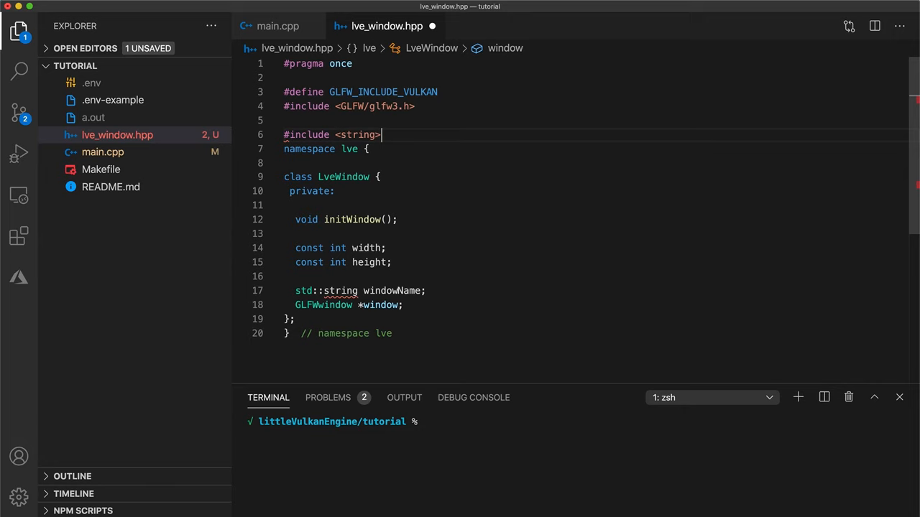
pyautogui.write('public:')
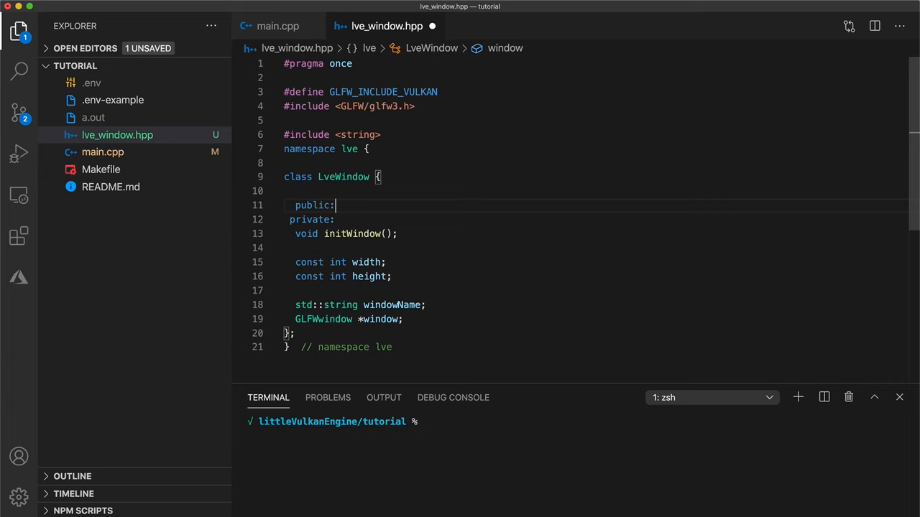
pyautogui.write('LveWindow(int w, int')
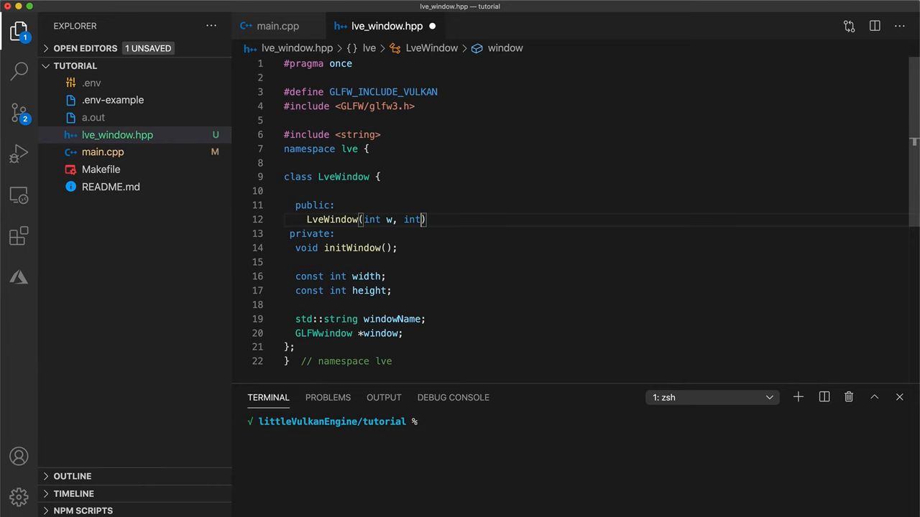
pyautogui.write('h, std::string name);')
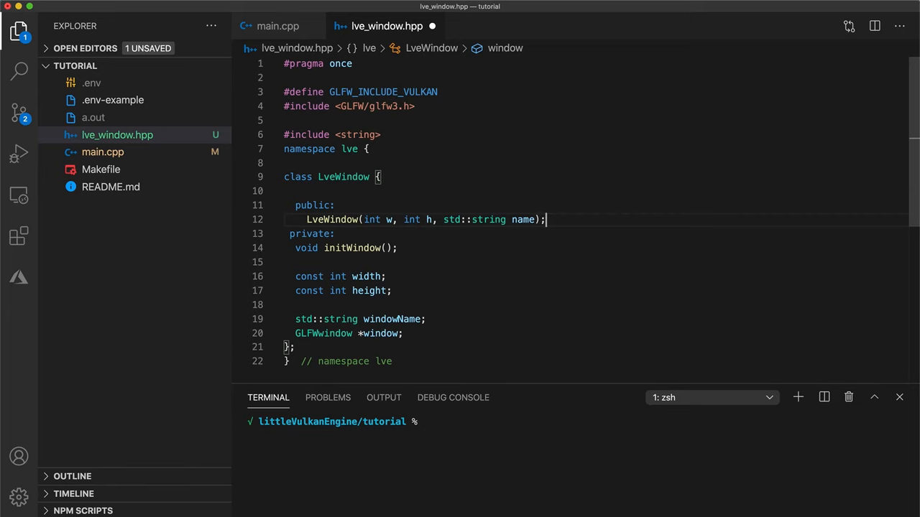
pyautogui.write('~LveWindow();')
pyautogui.write('LveWindow::LveWindow(int w, int h, ')
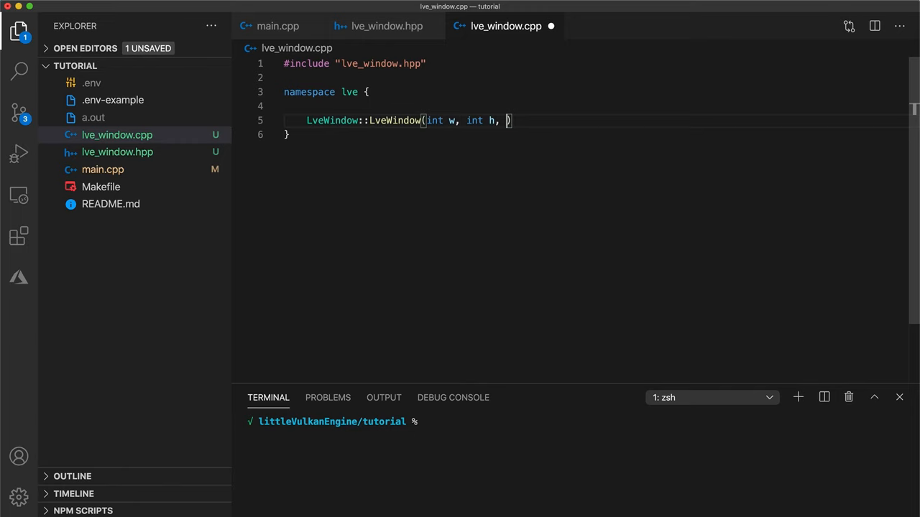
# Step: Define the LveWindow constructor initialising width{w}, height{h}, windowName{name} and calling initWindow()
pyautogui.write('std::String name) : width{w')
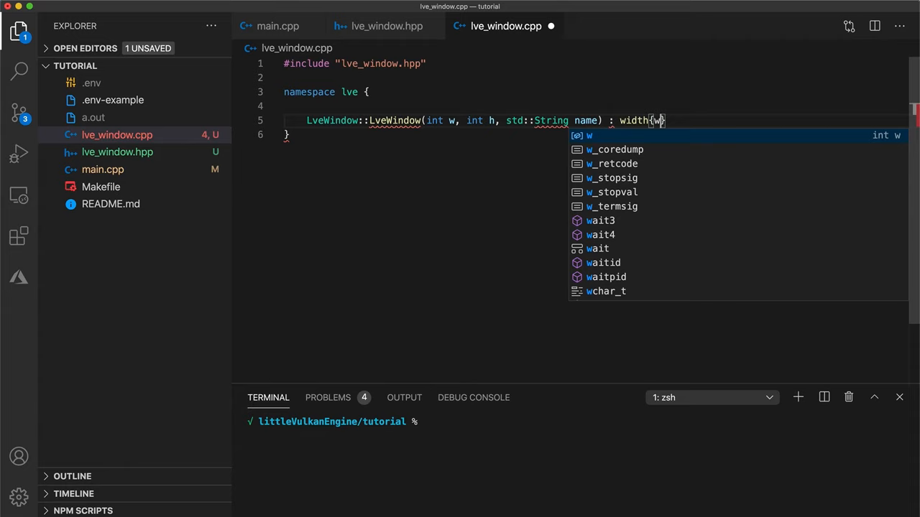
pyautogui.write('}, height{h}, windowName{name} {')
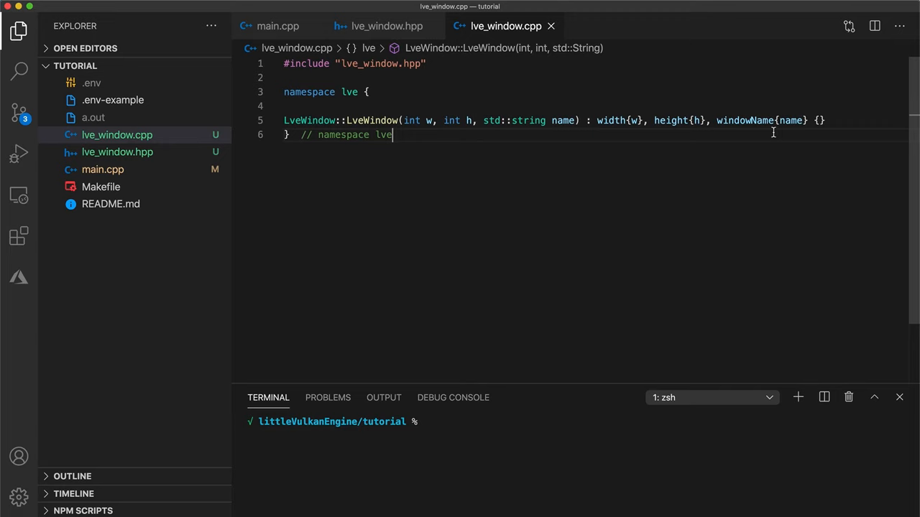
pyautogui.write('{')
pyautogui.write('initWindow();')
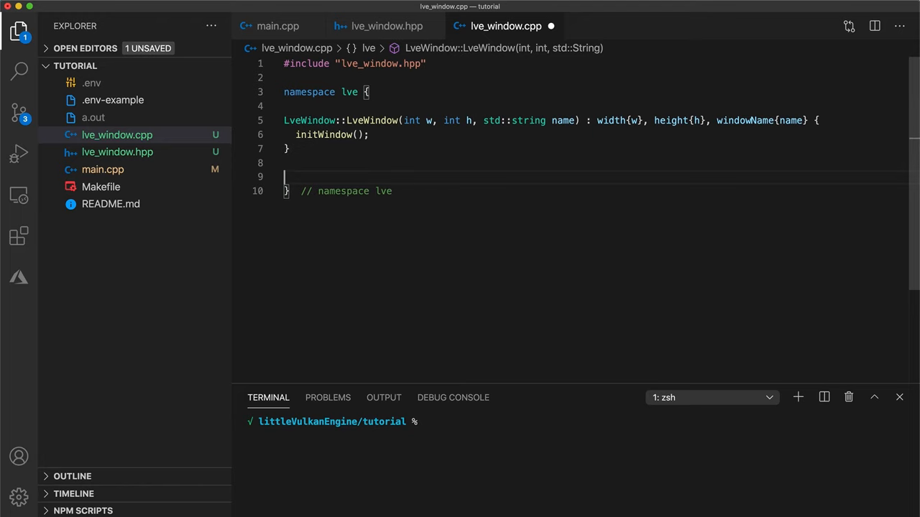
# Step: Define LveWindow::initWindow() with glfwInit() and GLFW_NO_API, non-resizable window hints
pyautogui.write('void LveWindow::initWindow() {')
pyautogui.write('glfwInit();')
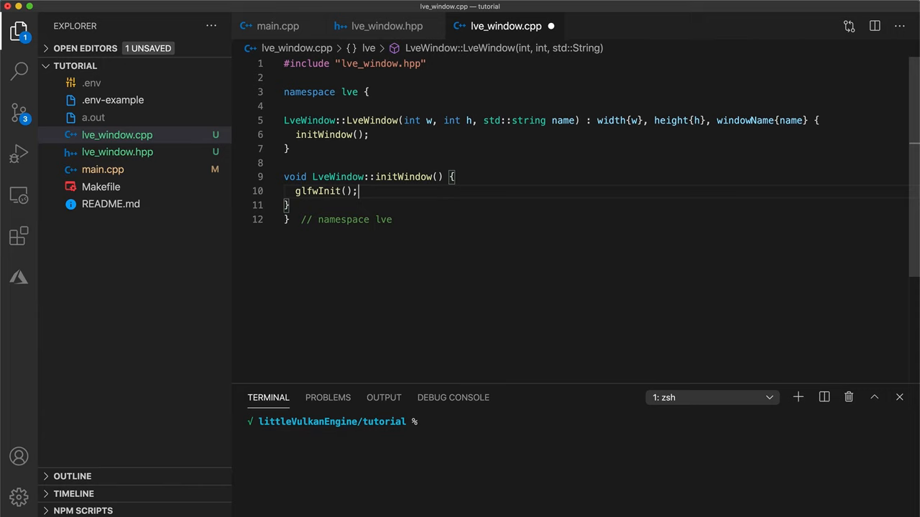
pyautogui.write('glfwWindowHint(GLFW_CLIENT_API, GLFW_NO_API);')
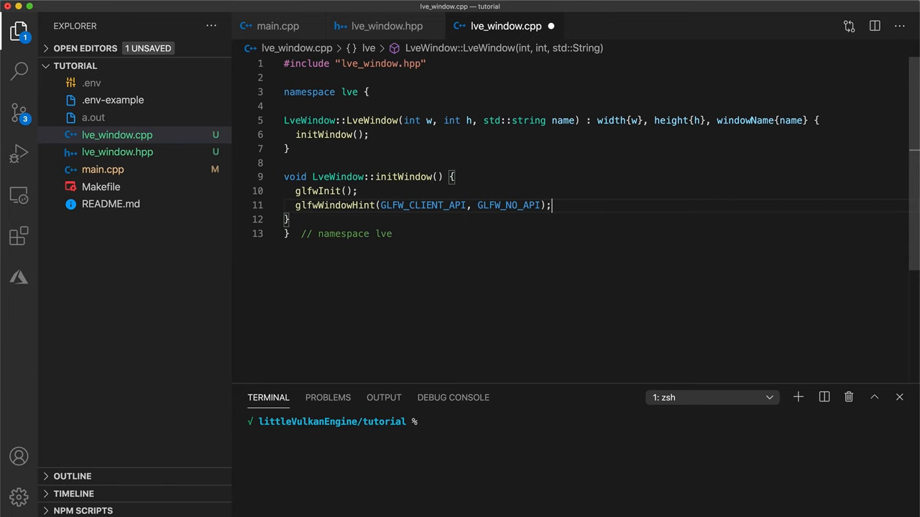
pyautogui.write('GLFWWINDO')
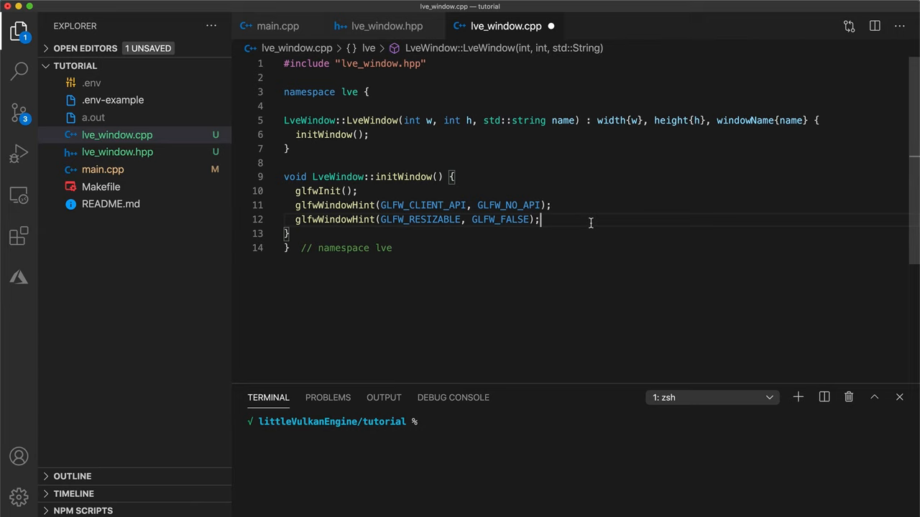
# Step: Create the window with glfwCreateWindow(width, height, windowName.c_str(), nullptr, nullptr)
pyautogui.write('window = glfwCreateWindow(width, height, windowNam')
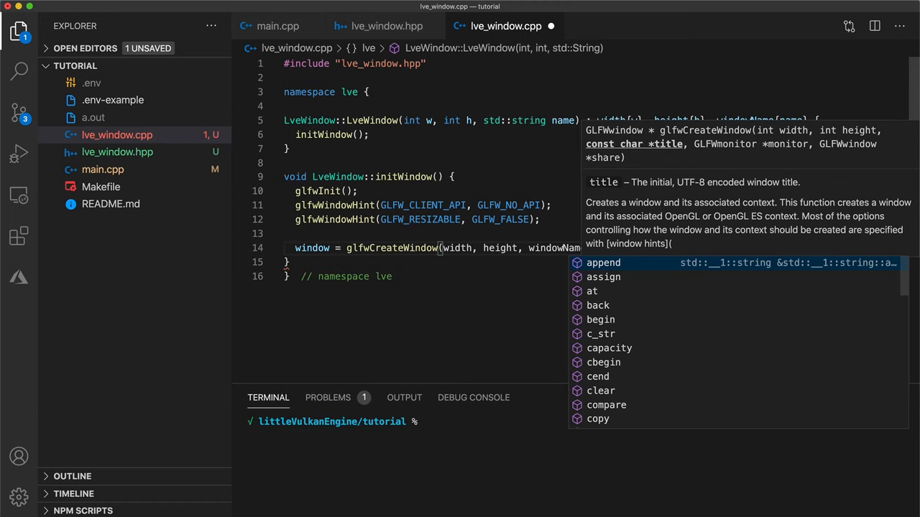
pyautogui.write('.c_str(), nullptr,)')
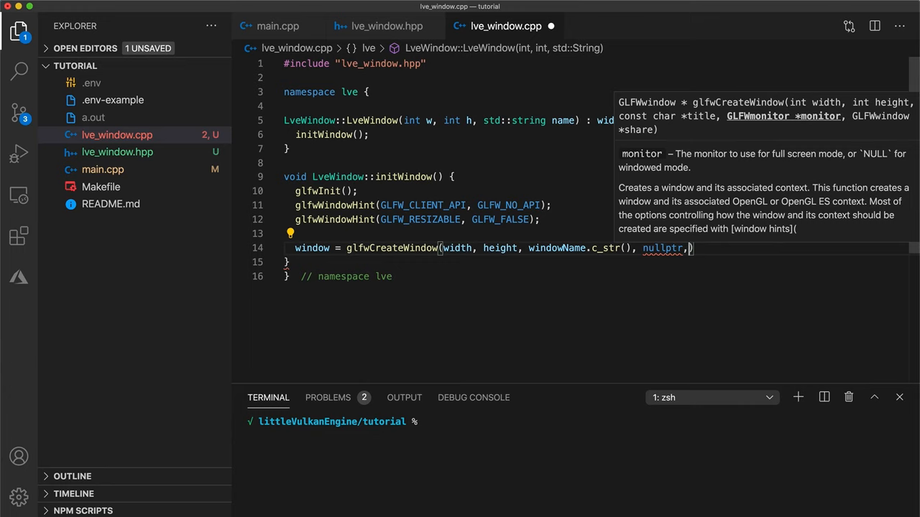
pyautogui.write('nullptr);')
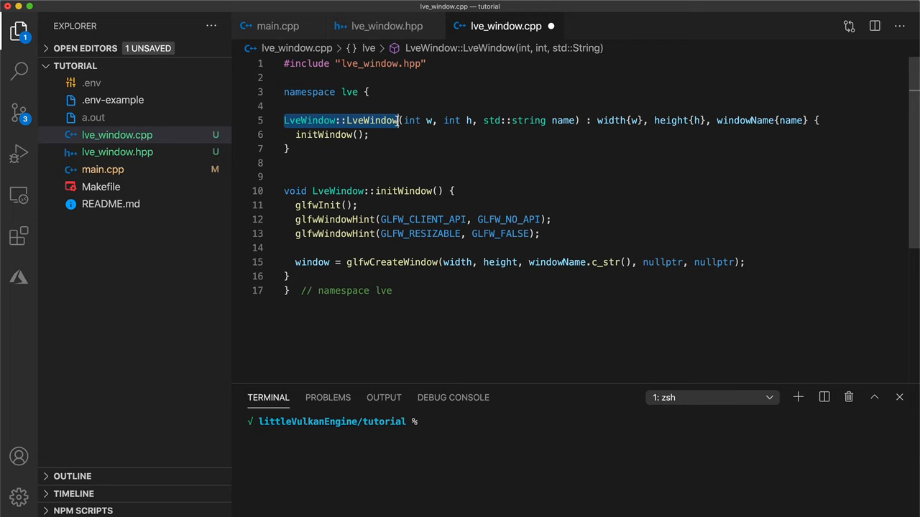
# Step: Define ~LveWindow() calling glfwDestroyWindow(window) then glfwTerminate()
pyautogui.write('LveWindow::~LveWindow() {')
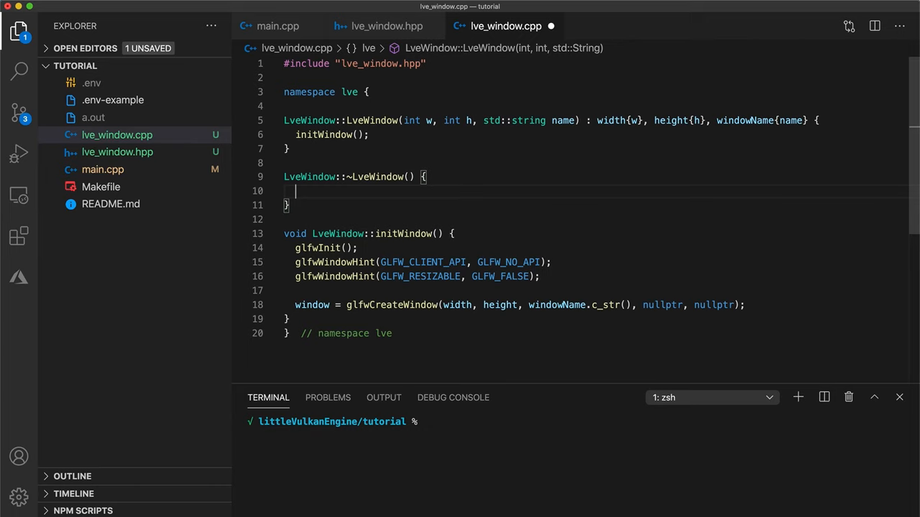
pyautogui.write('glfwDestoryWindow(window);')
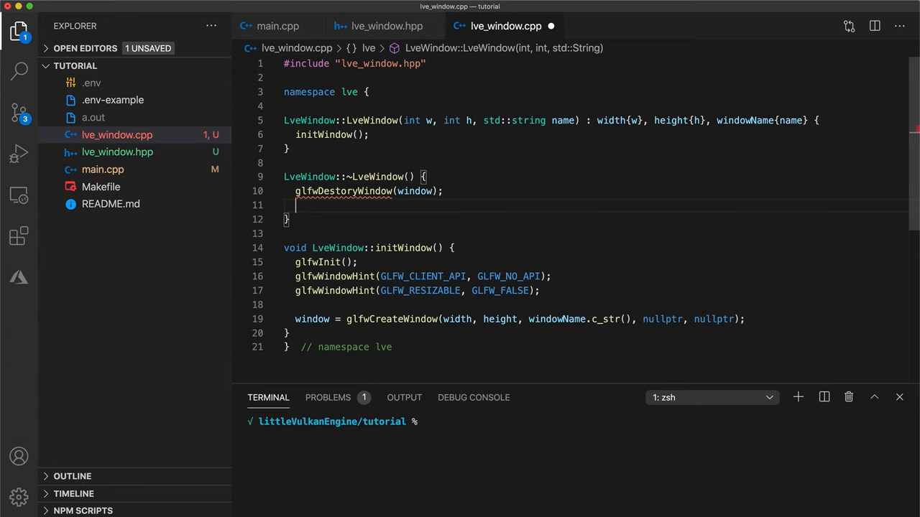
pyautogui.write('glfwTerminate();')
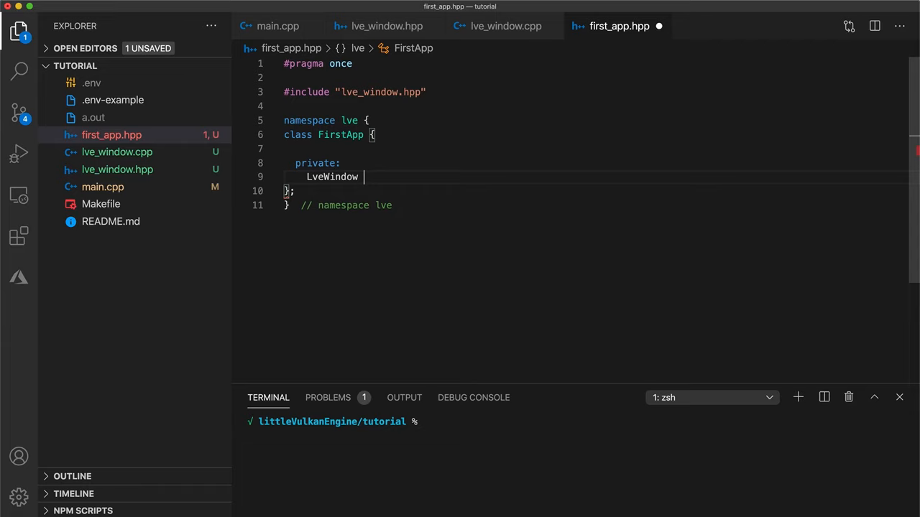
# Step: Declare WIDTH 800, HEIGHT 600, void run() and lveWindow{WIDTH, HEIGHT, "Hello Vulkan!"} in FirstApp
pyautogui.write('lveWindow{}')
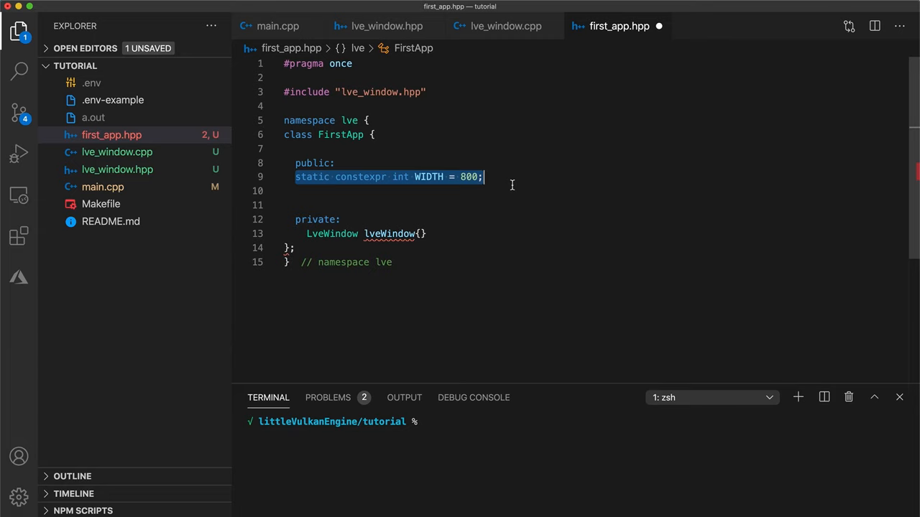
pyautogui.write('static constexpr int HEIGHT = 600;')
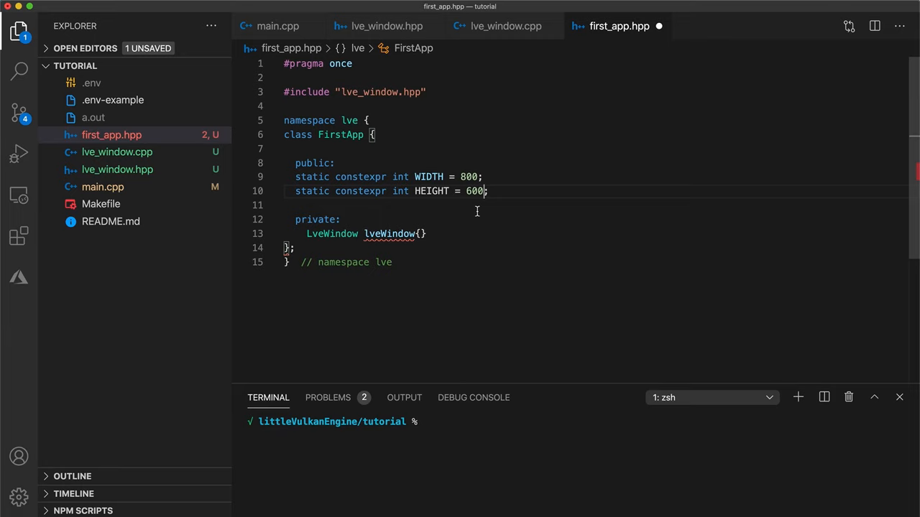
pyautogui.write('WIDTH, HEIGHT, "Hello"')
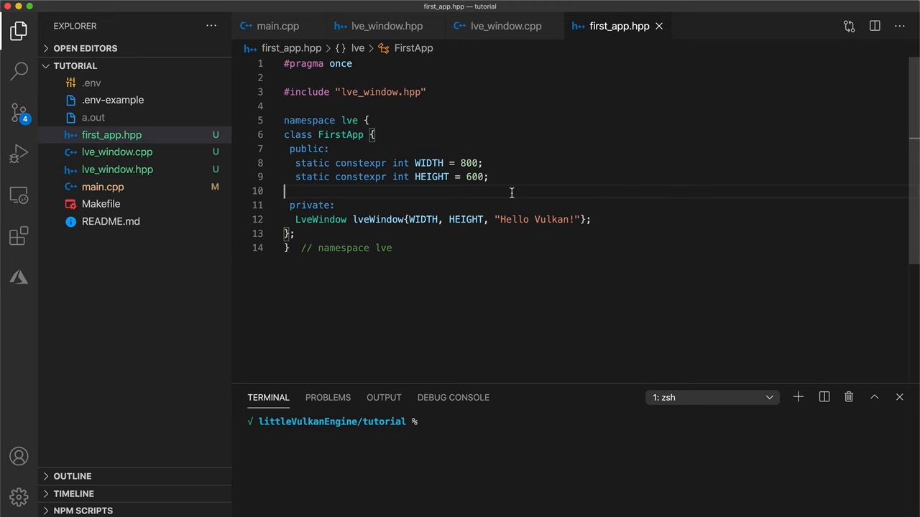
pyautogui.write('void run()')
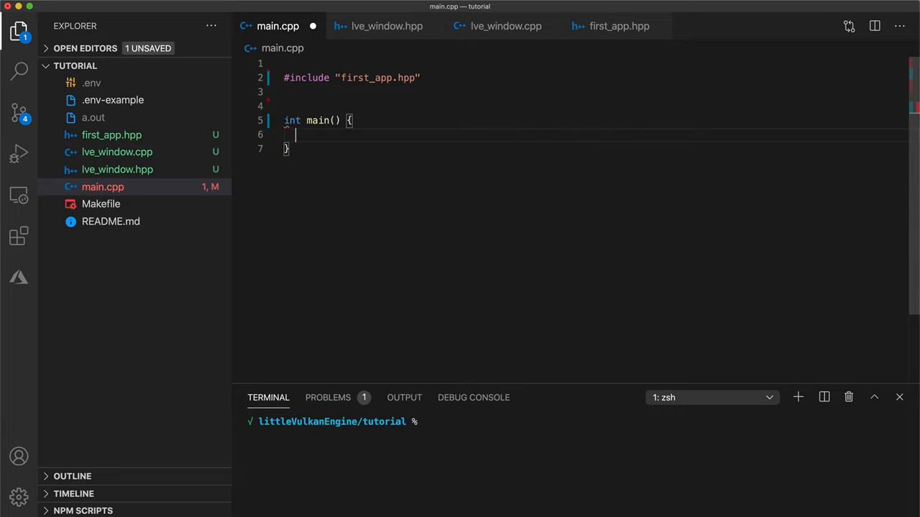
# Step: Create lve::FirstApp app{} and wrap app.run() in try with a catch (const std::exception &e)
pyautogui.write('lve::FirstApp app{};')
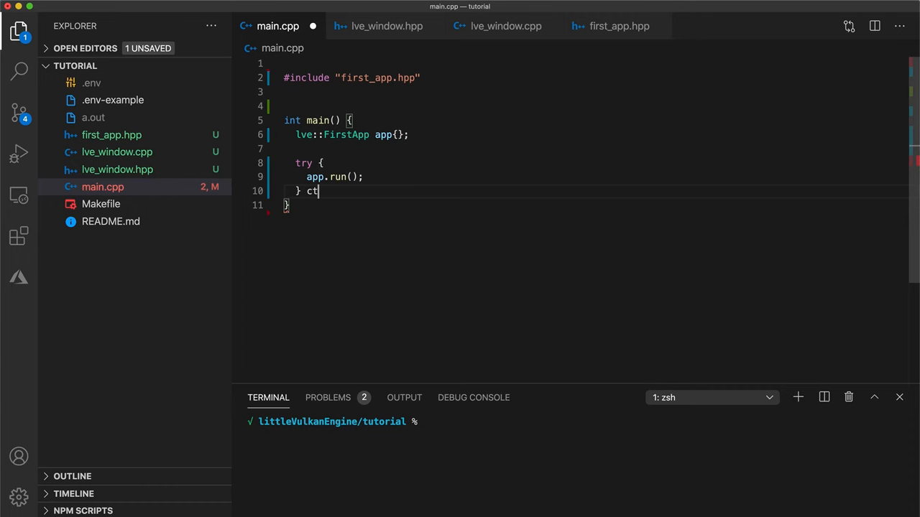
pyautogui.write('atch (const std::exception)')
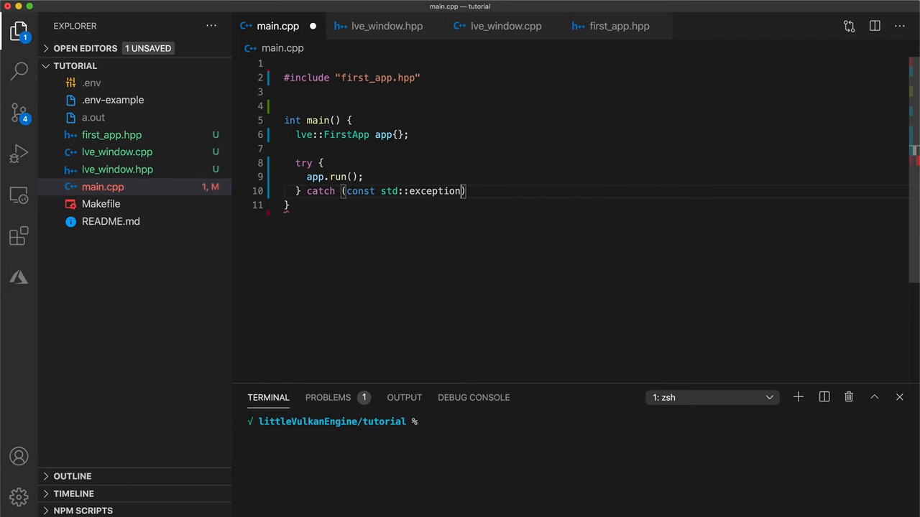
pyautogui.write('&e) {')
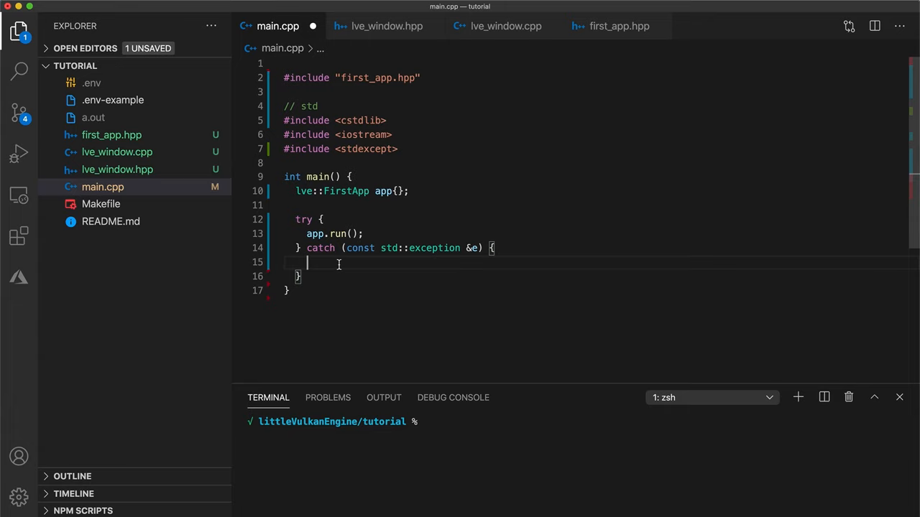
# Step: Print e.what() to std::cerr, return EXIT_FAILURE in catch and EXIT_SUCCESS otherwise
pyautogui.write('std::cerr << e.what')
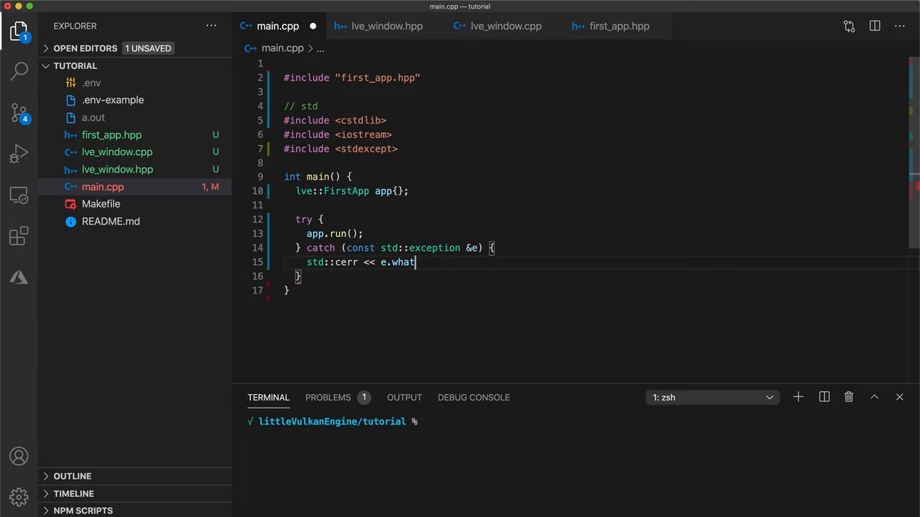
pyautogui.write("() << '\\n';")
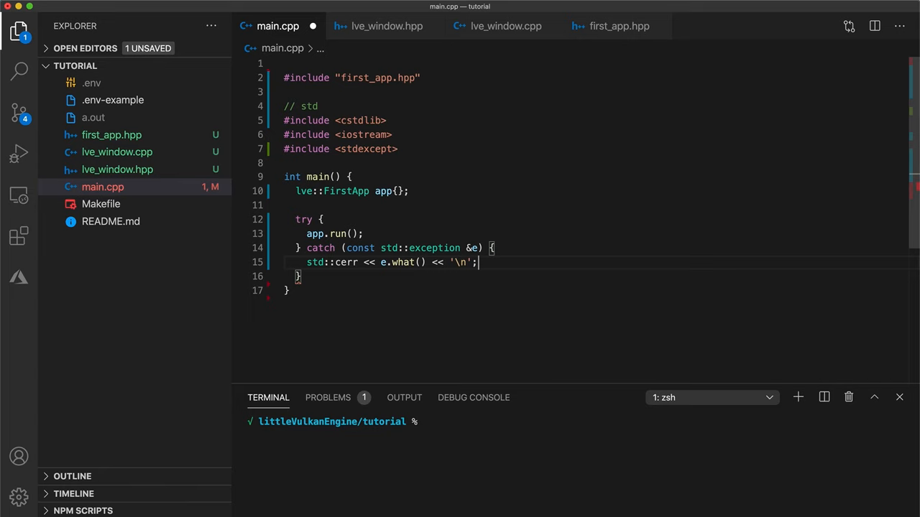
pyautogui.write('return EXIT_FAILURE;')
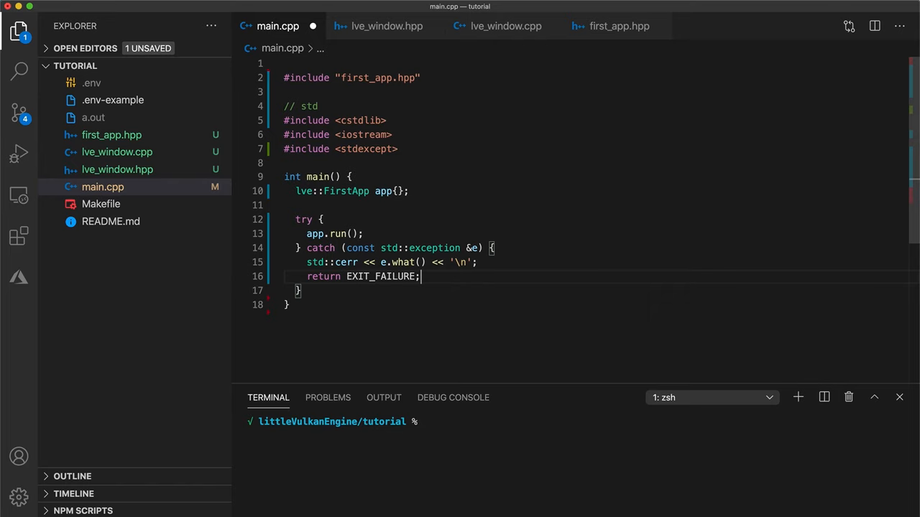
pyautogui.write('return EXIT_SUCCESS;')
pyautogui.click(576, 421)
pyautogui.write('m')
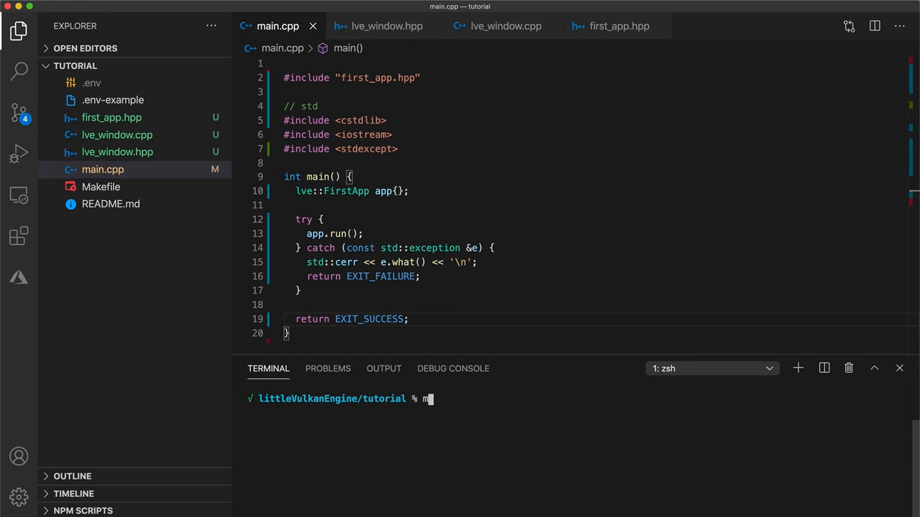
# Step: Run make, then add *.hpp to the Makefile's a.out dependencies
pyautogui.click(100, 186)
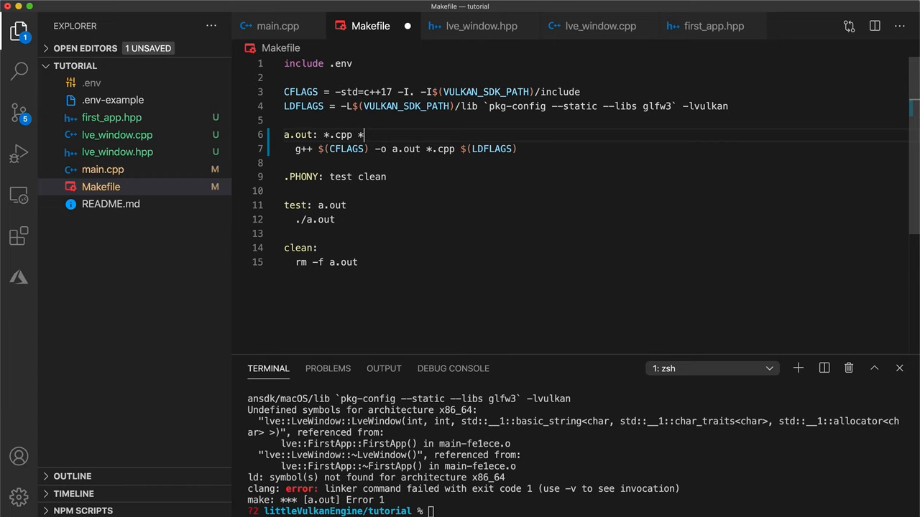
pyautogui.write('.hpp')
pyautogui.write('first_app.cpp')
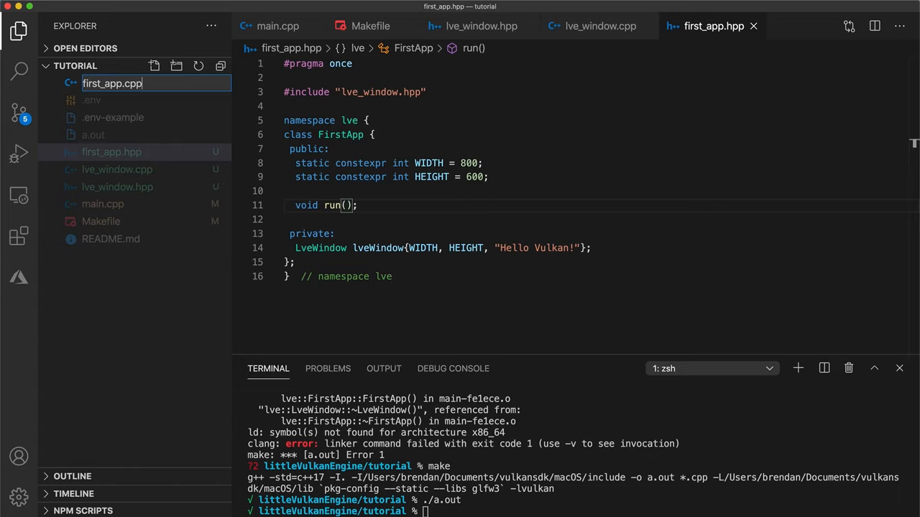
# Step: Start first_app.cpp with #include "first_app.hpp" for the run() loop
pyautogui.write('#include "first_app.hpp')
pyautogui.write('glfwPollEvents();')
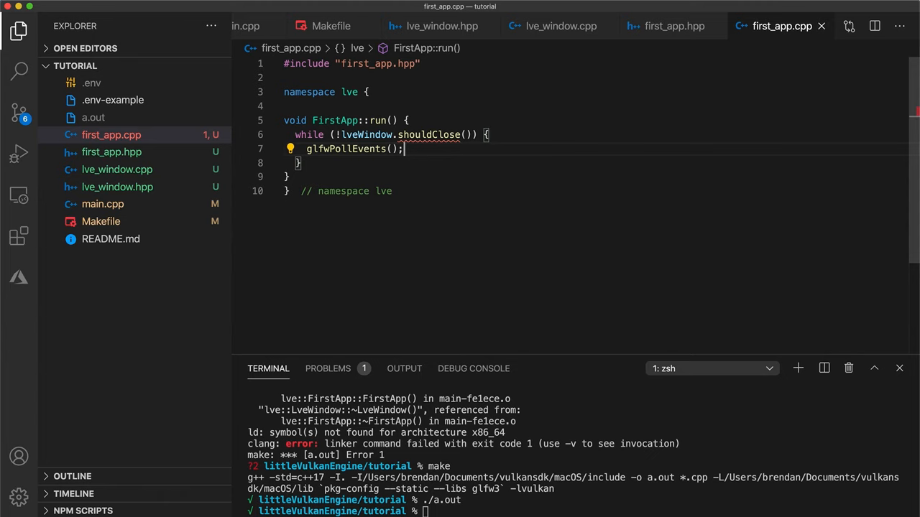
# Step: Add public bool shouldClose() { return glfwWindowShouldClose(window); } to LveWindow in lve_window.hpp
pyautogui.click(441, 26)
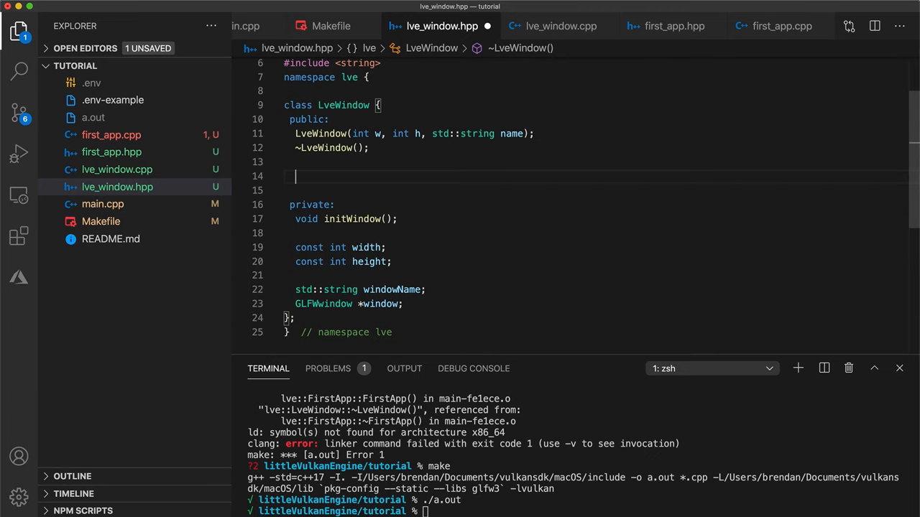
pyautogui.write('bool shouldClose()')
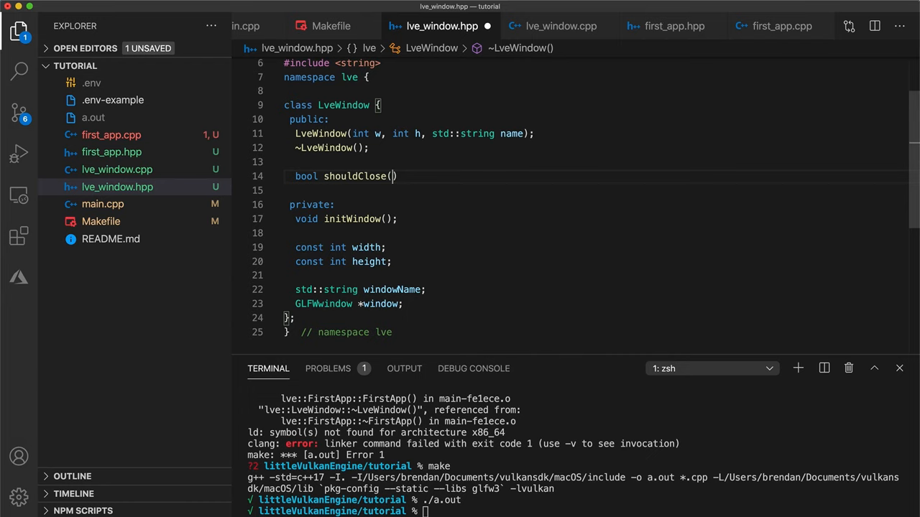
pyautogui.write('{ return glf')
pyautogui.click(577, 511)
pyautogui.write('make')
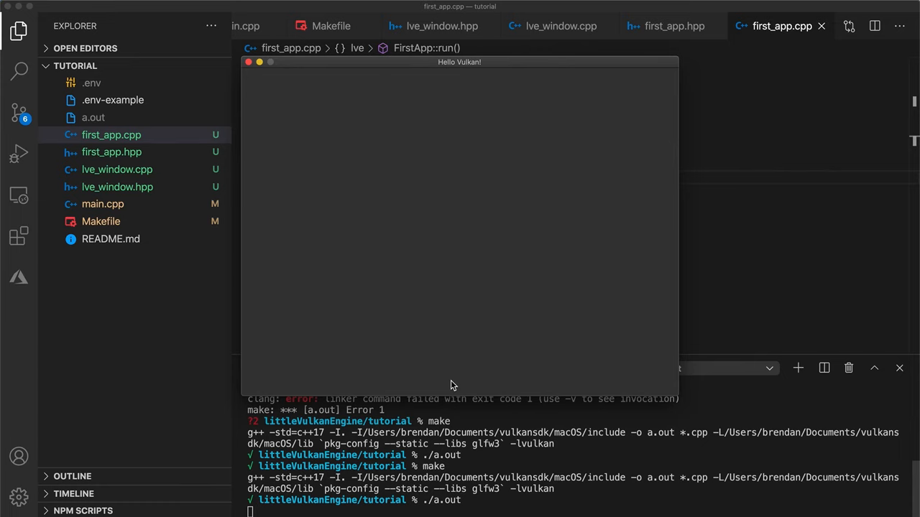
# Step: Reposition the empty 'Hello Vulkan!' window produced by ./a.out, then close it
pyautogui.moveTo(460, 62); pyautogui.dragTo(471, 103)
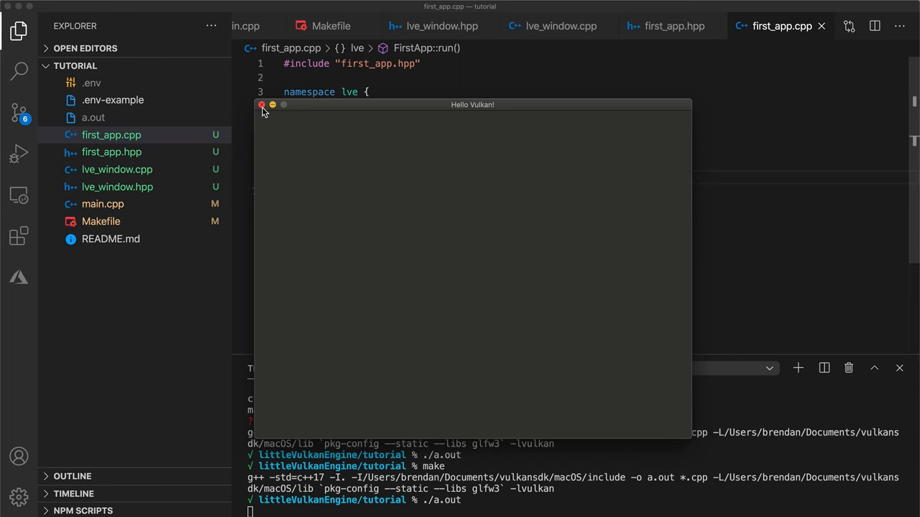
pyautogui.click(261, 104)
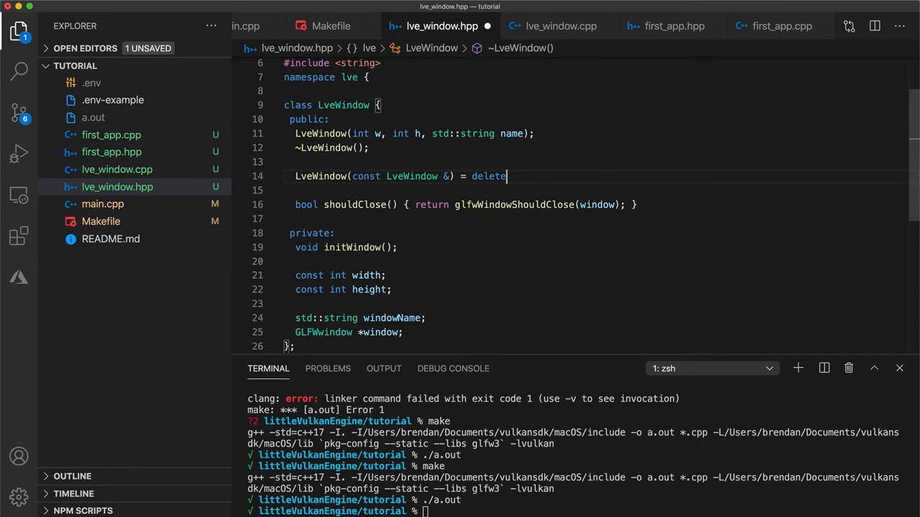
# Step: Declare LveWindow &operator=(const LveWindow &) = delete; after the deleted copy constructor
pyautogui.write('LveWindow &operator=')
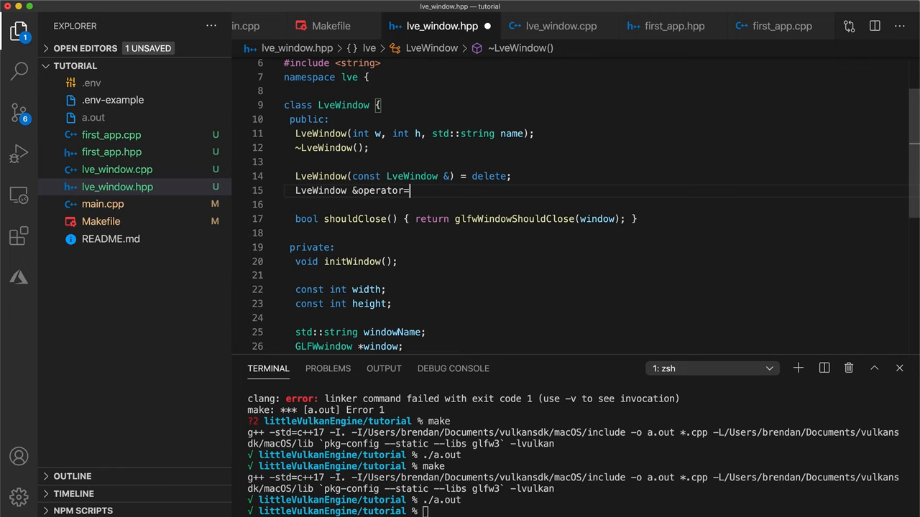
pyautogui.write('(const LveWindow &) = de')
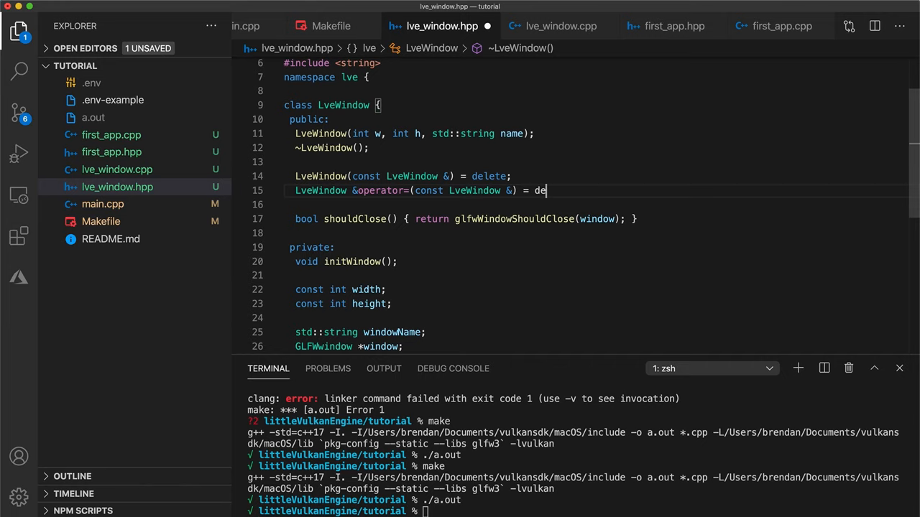